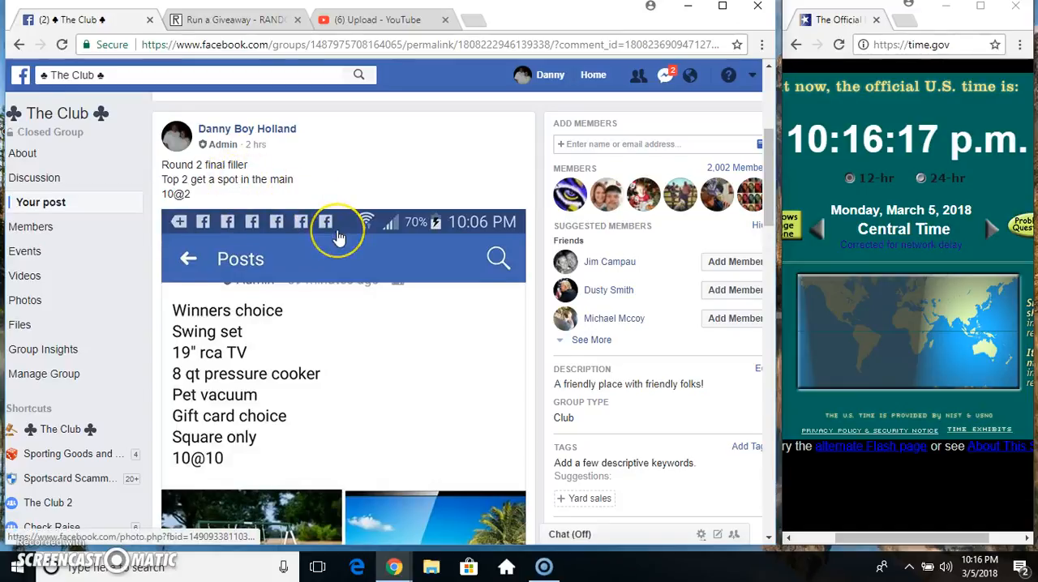
Copy the 10-entry comment list and post the comment "live".
{"action": "scroll", "scroll_direction": "down", "scroll_amount": 3}
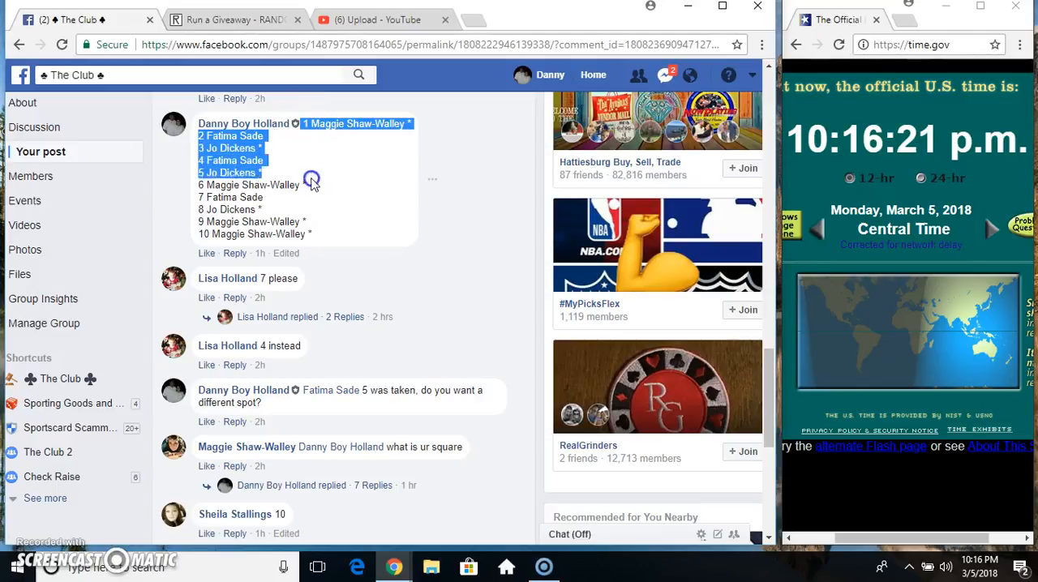
{"action": "right_click", "coordinate": [312, 178]}
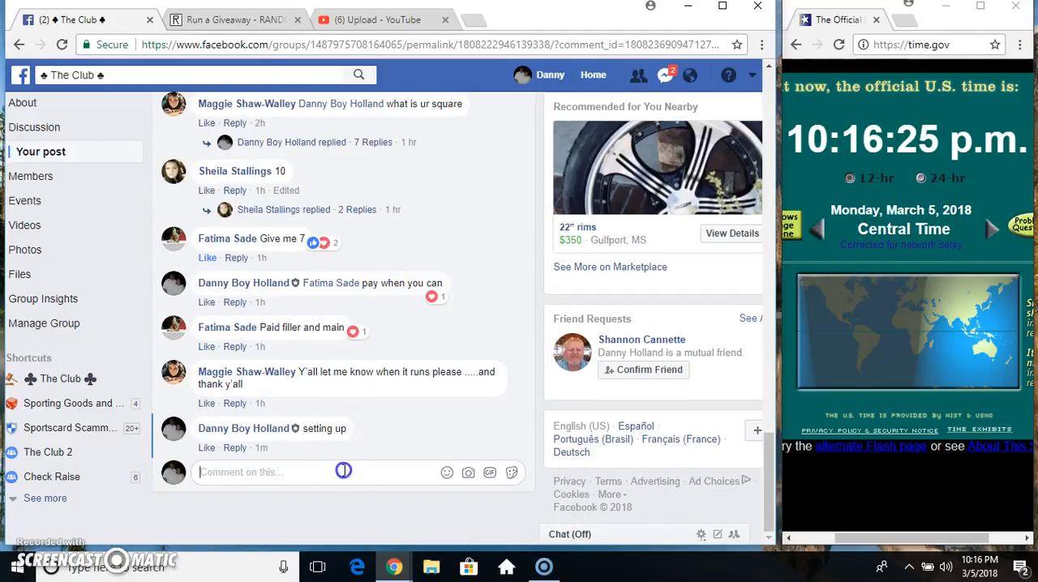
{"action": "type", "text": "live"}
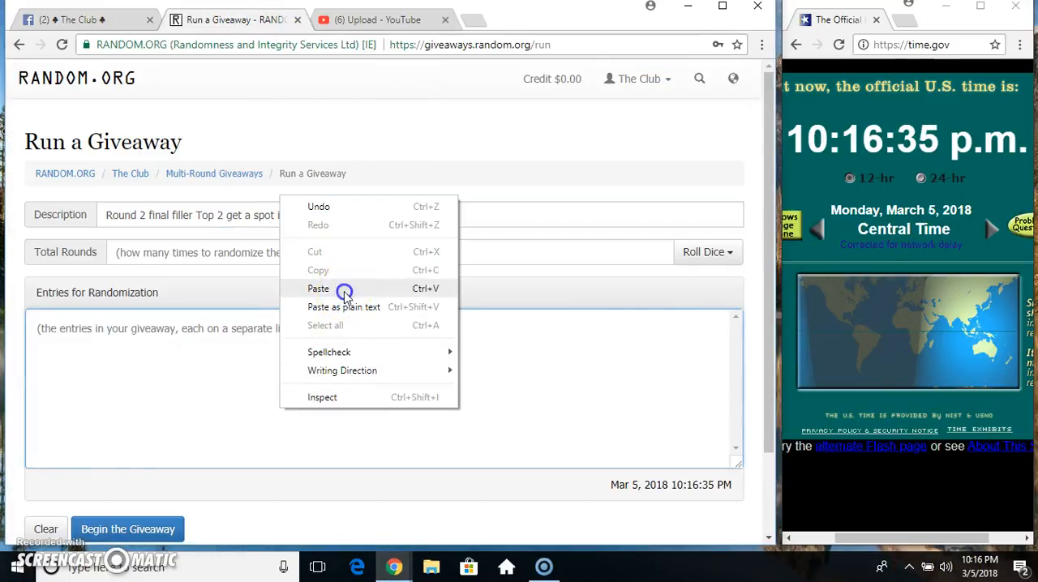
Paste the ten entries and set total rounds to 11 with a 2d6 dice roll.
{"action": "left_click", "coordinate": [317, 288]}
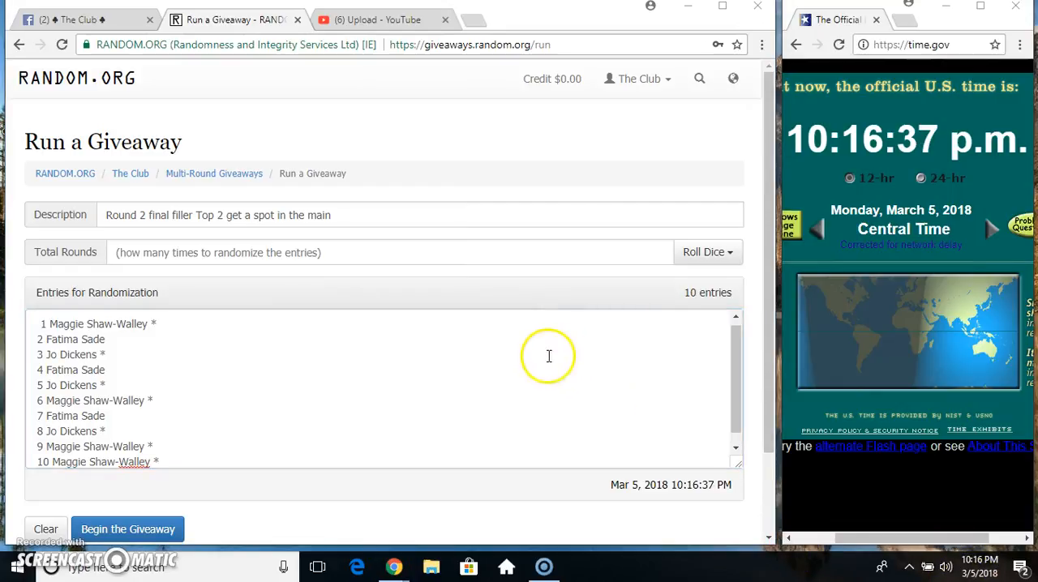
{"action": "left_click", "coordinate": [705, 251]}
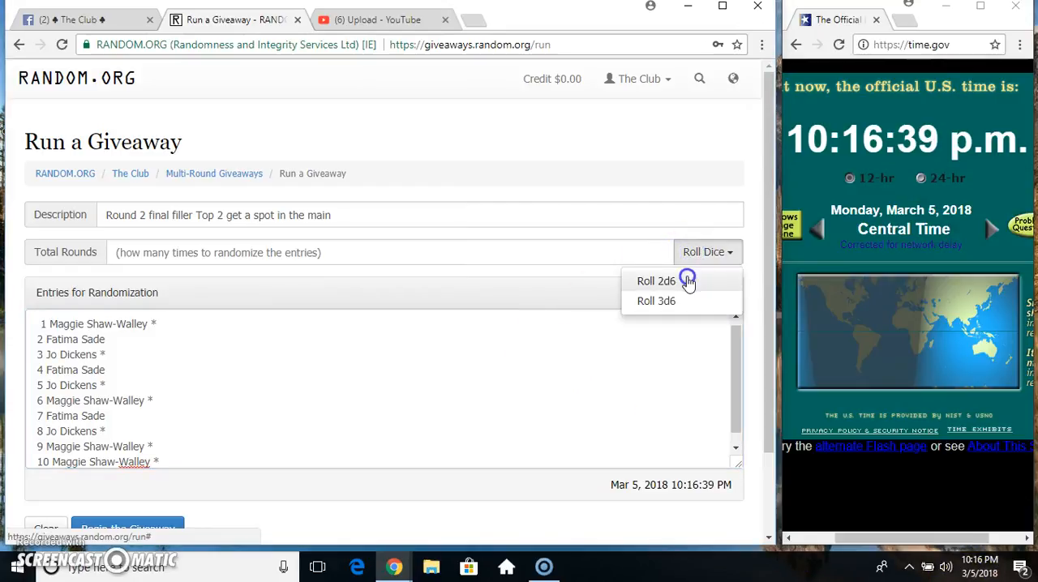
{"action": "left_click", "coordinate": [655, 280]}
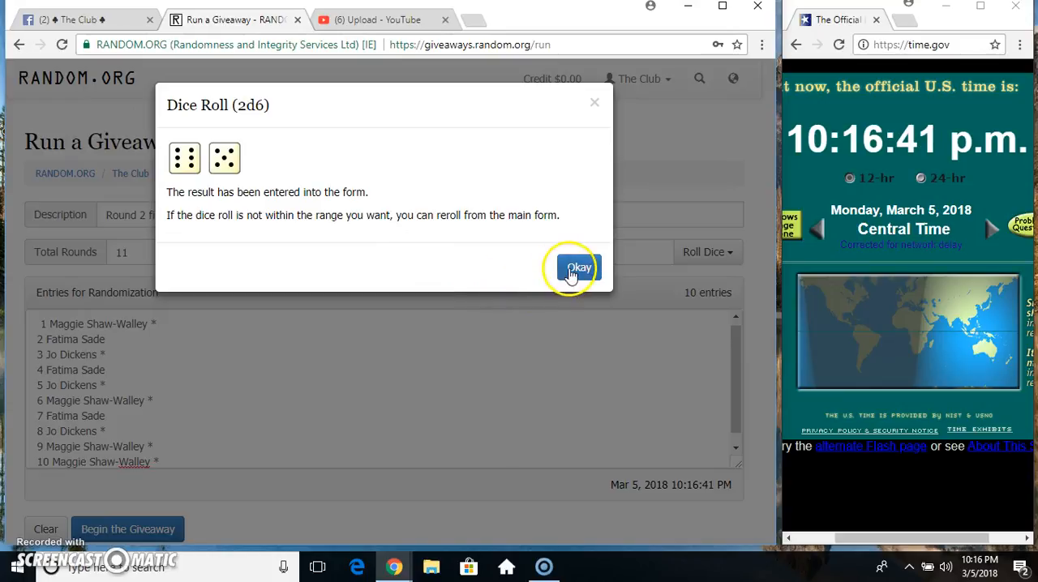
{"action": "left_click", "coordinate": [577, 268]}
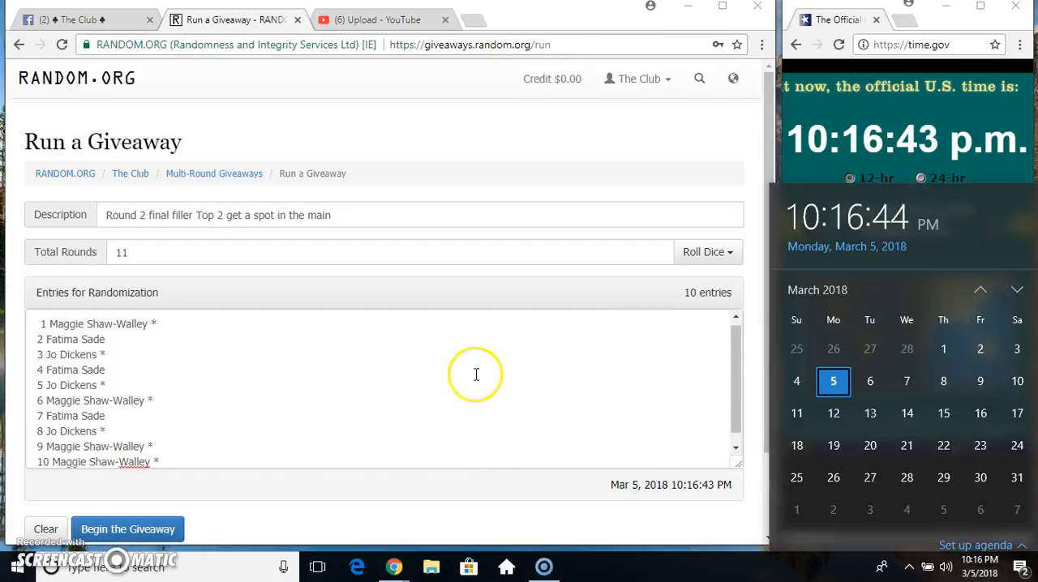
Begin the giveaway and run randomization rounds up to Round #10.
{"action": "left_click", "coordinate": [128, 529]}
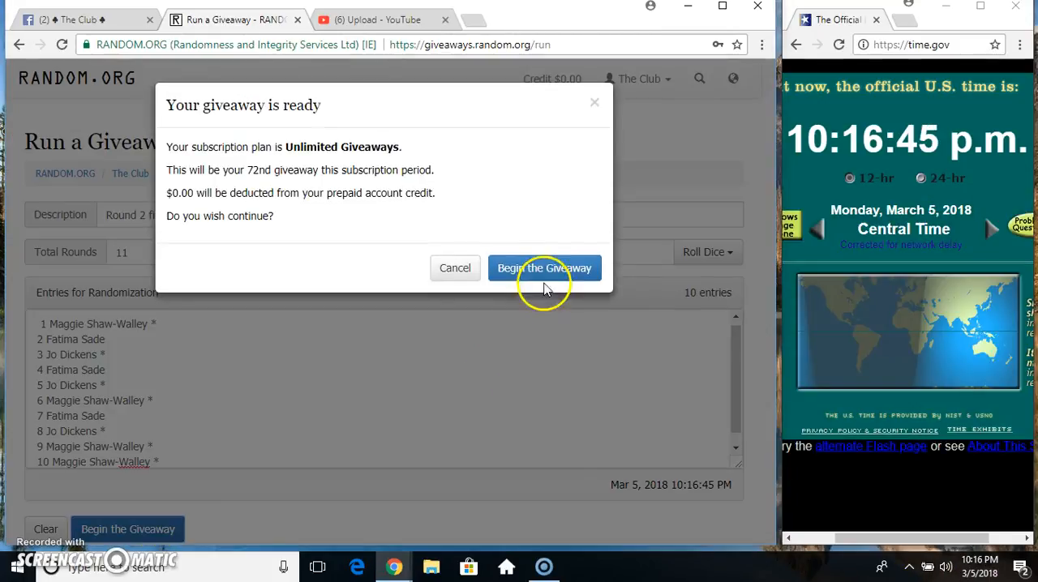
{"action": "left_click", "coordinate": [544, 267]}
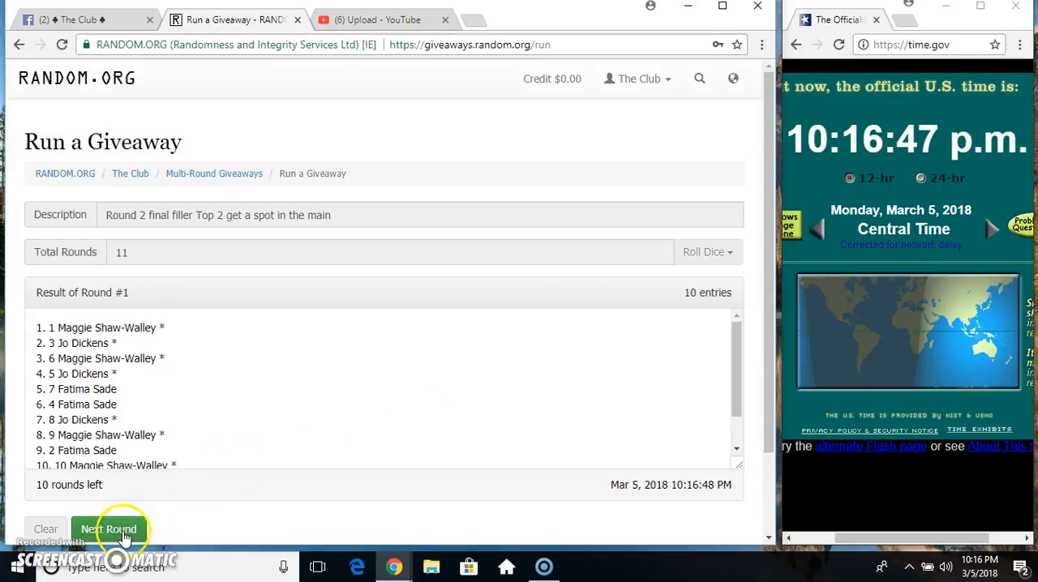
{"action": "left_click", "coordinate": [109, 529]}
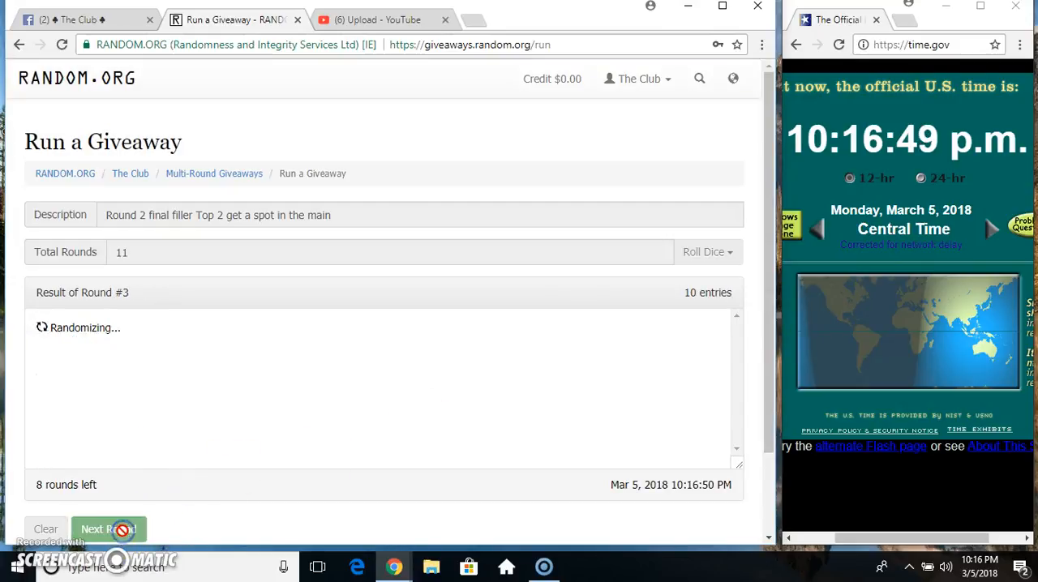
{"action": "left_click", "coordinate": [108, 528]}
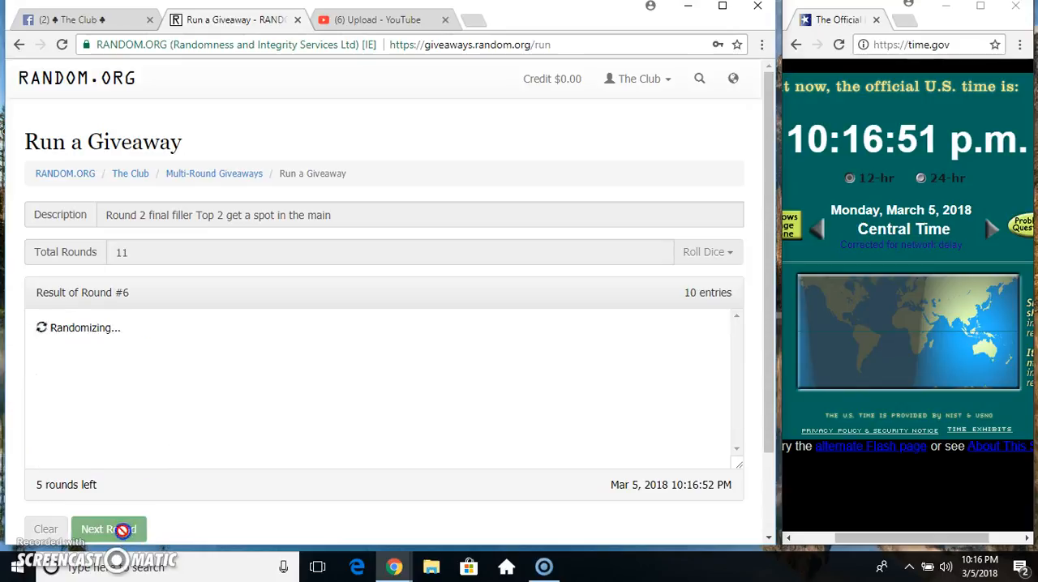
{"action": "left_click", "coordinate": [109, 529]}
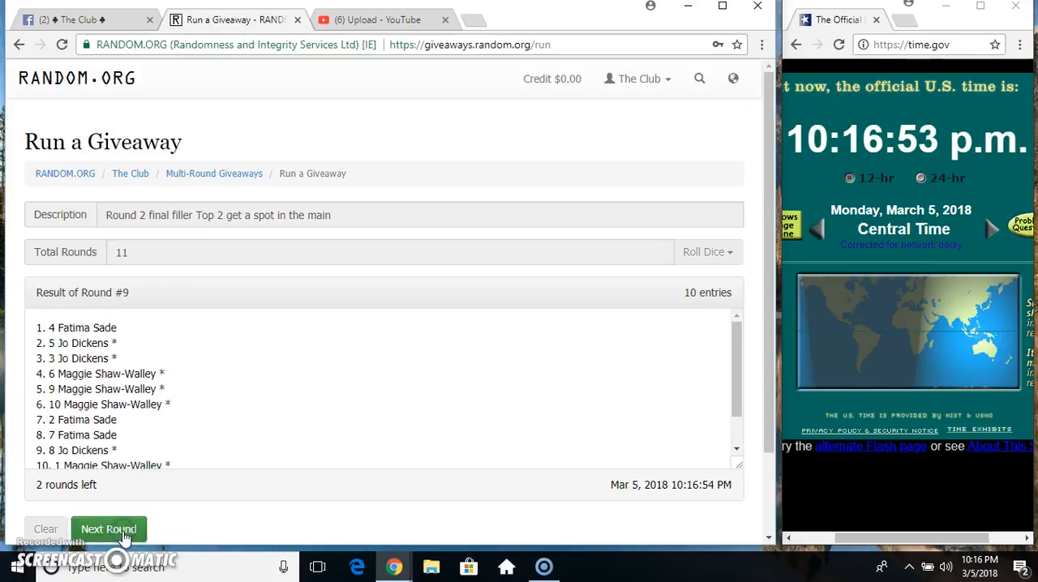
{"action": "left_click", "coordinate": [109, 528]}
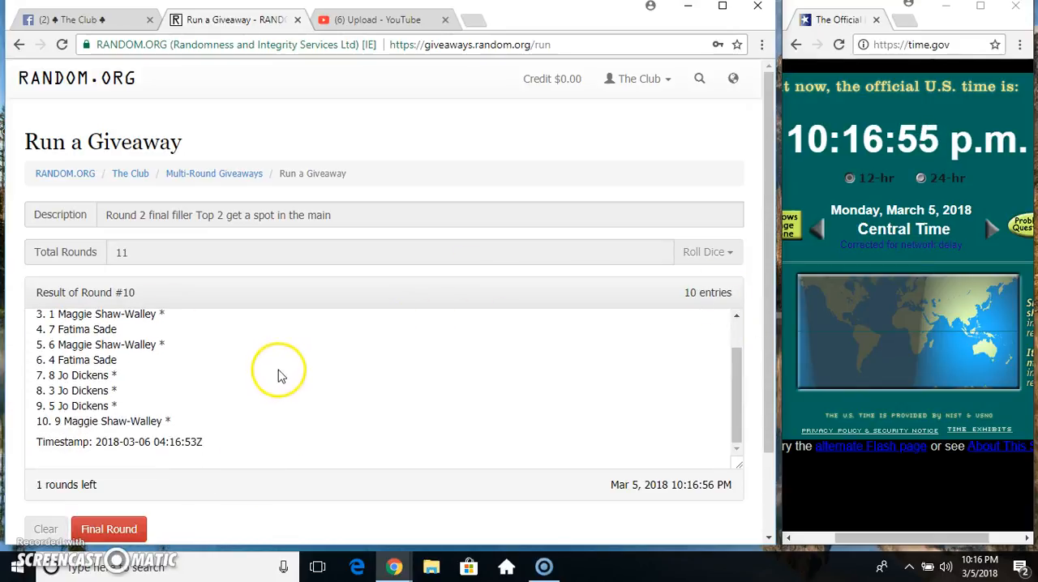
{"action": "mouse_move", "coordinate": [115, 293]}
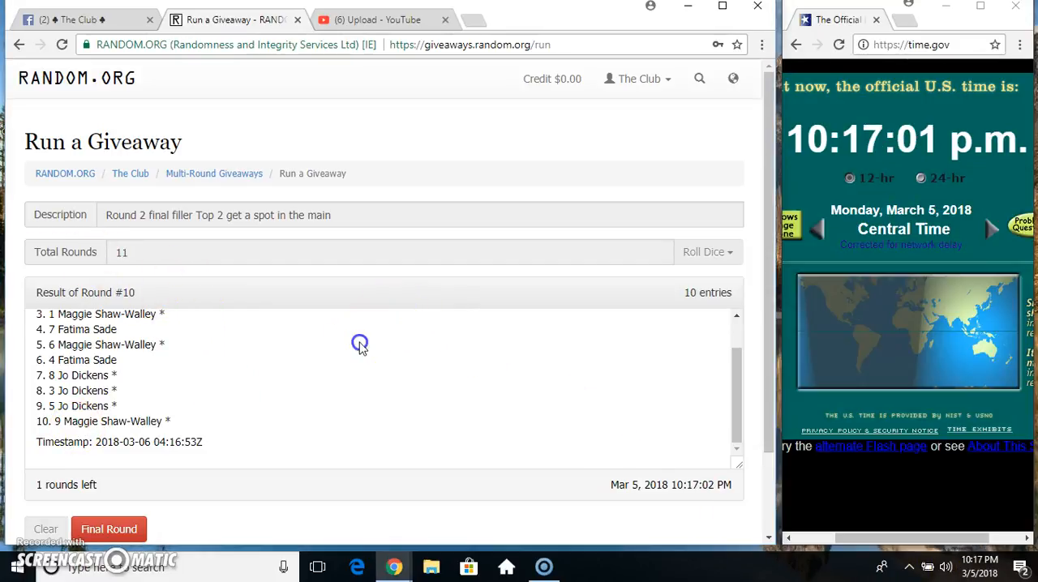
Run the final round 11 and return to the Facebook group post.
{"action": "left_click", "coordinate": [108, 529]}
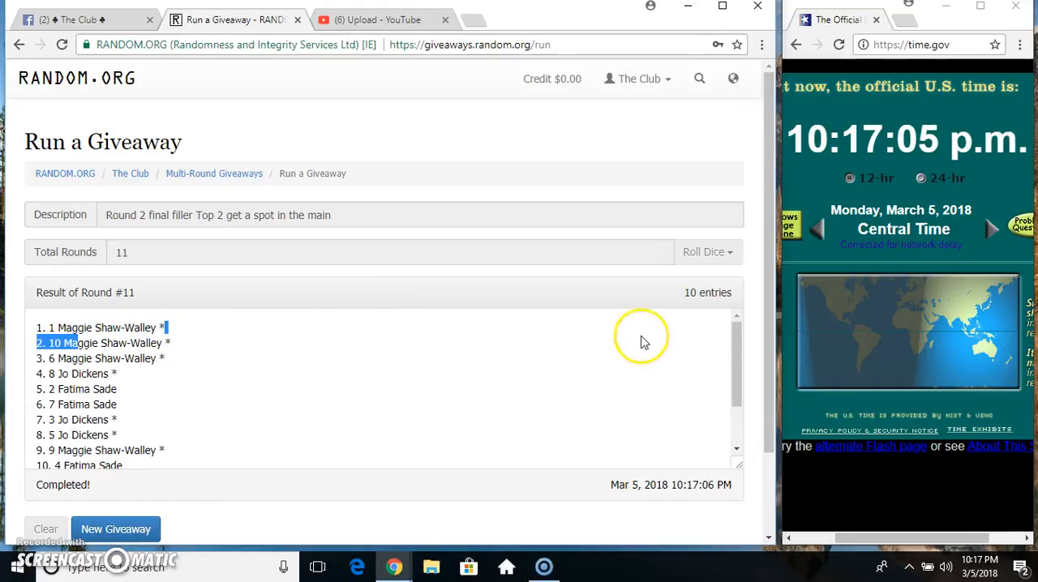
{"action": "mouse_move", "coordinate": [120, 246]}
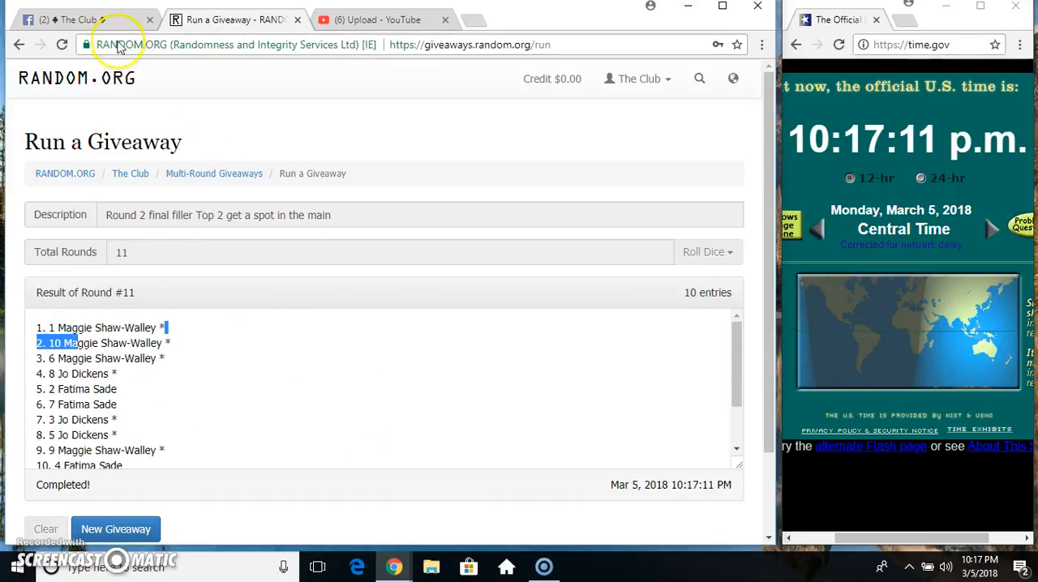
{"action": "left_click", "coordinate": [73, 19]}
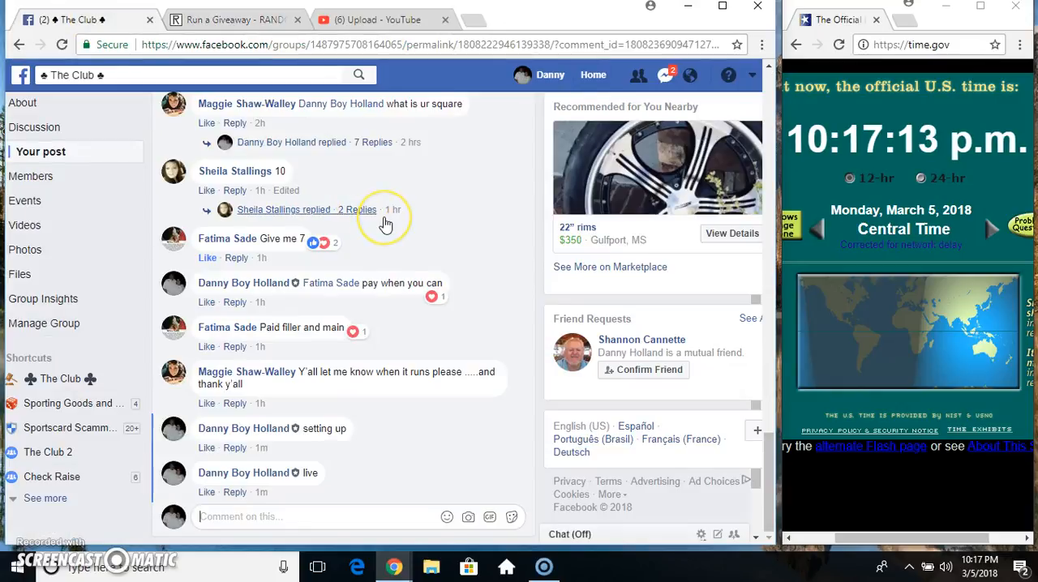